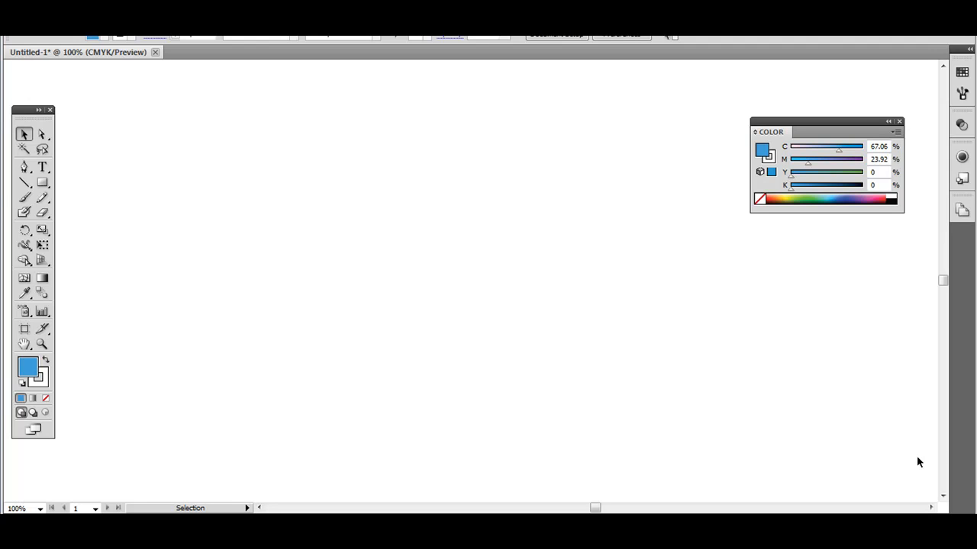
mouse_move(546, 345)
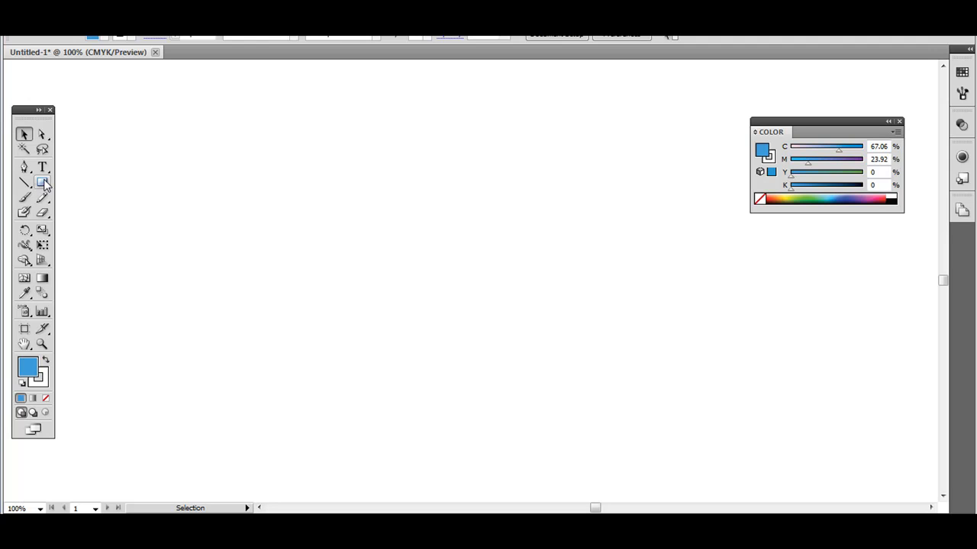
Switch the active shape tool from Rectangle to the Star Tool via the toolbox flyout
left_click(41, 183)
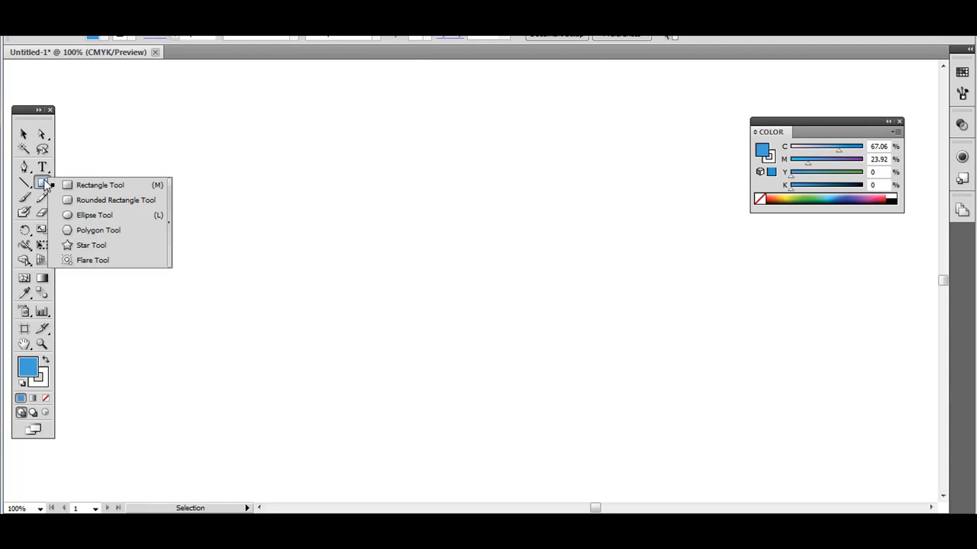
left_click(99, 185)
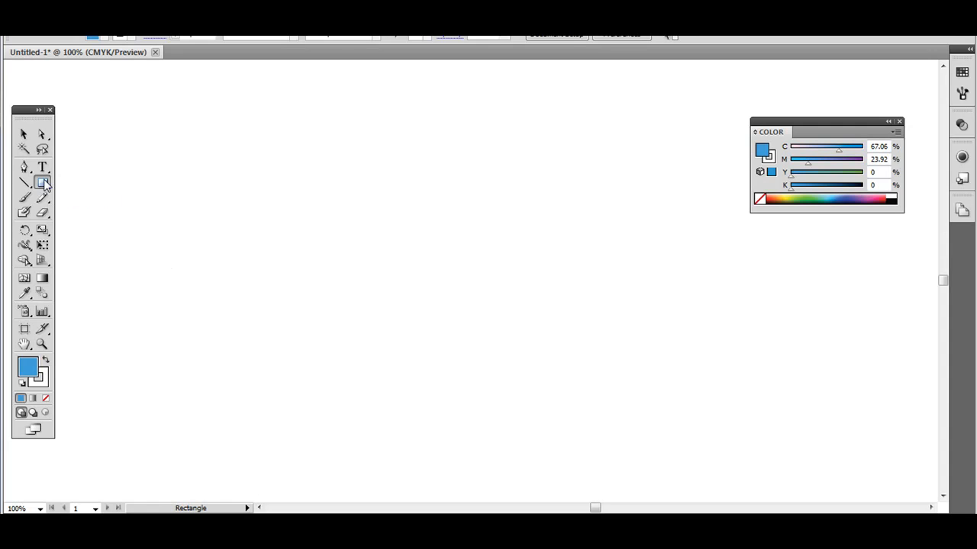
left_click(43, 182)
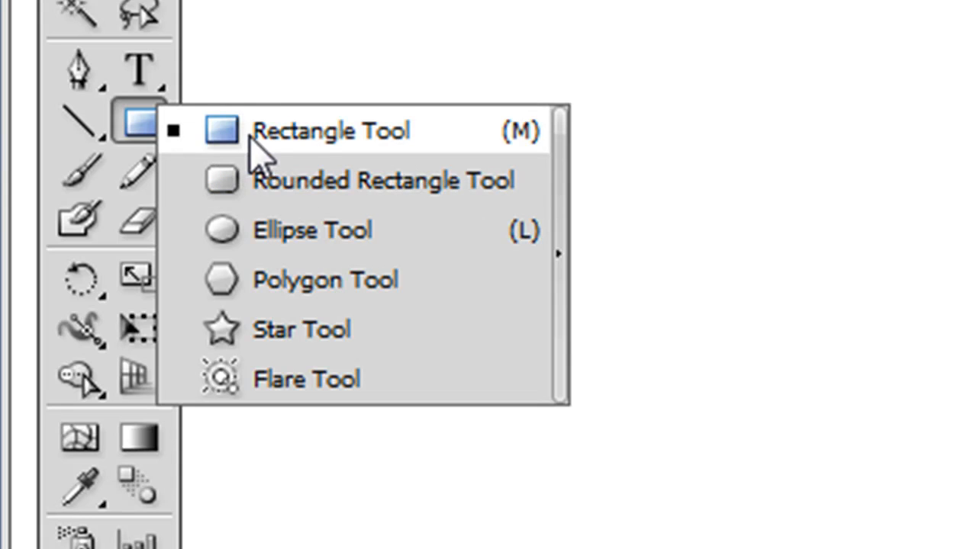
mouse_move(312, 180)
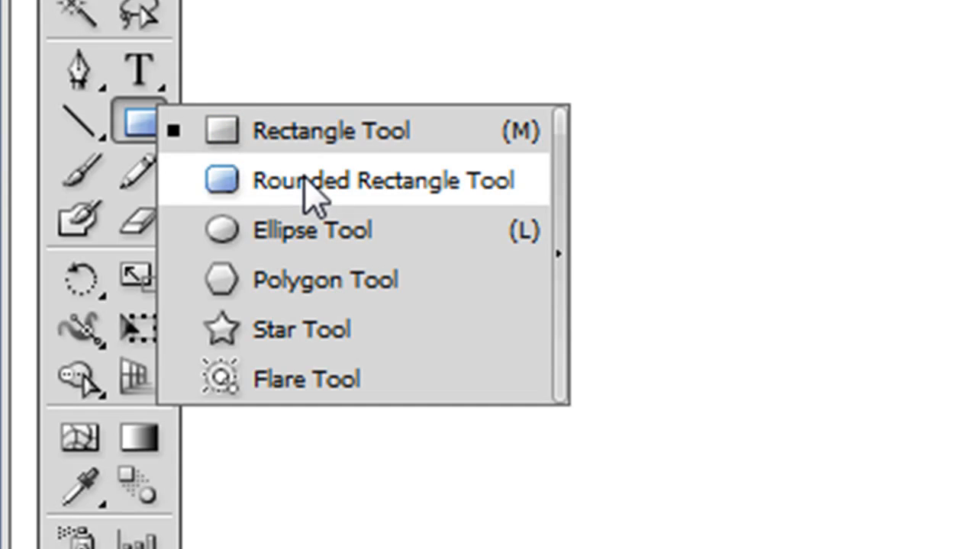
mouse_move(297, 333)
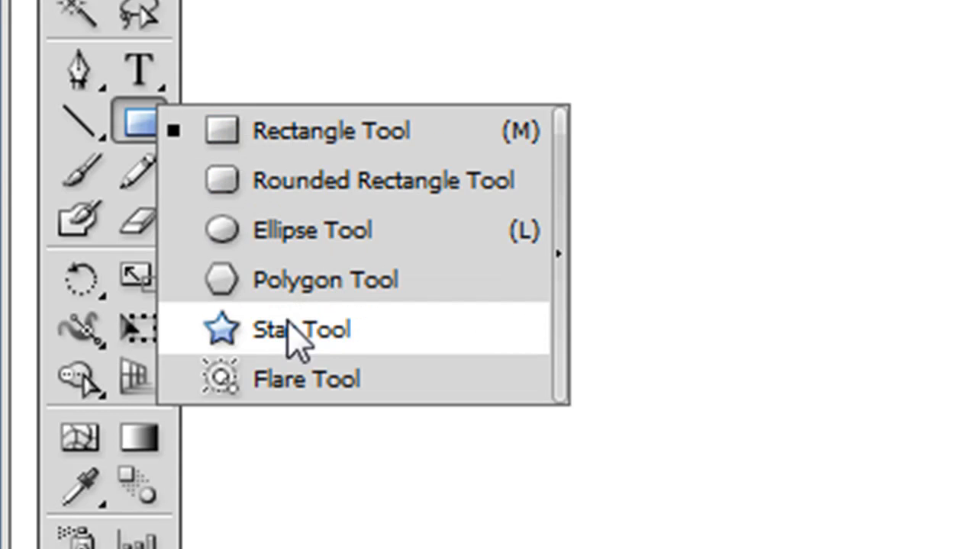
left_click(302, 329)
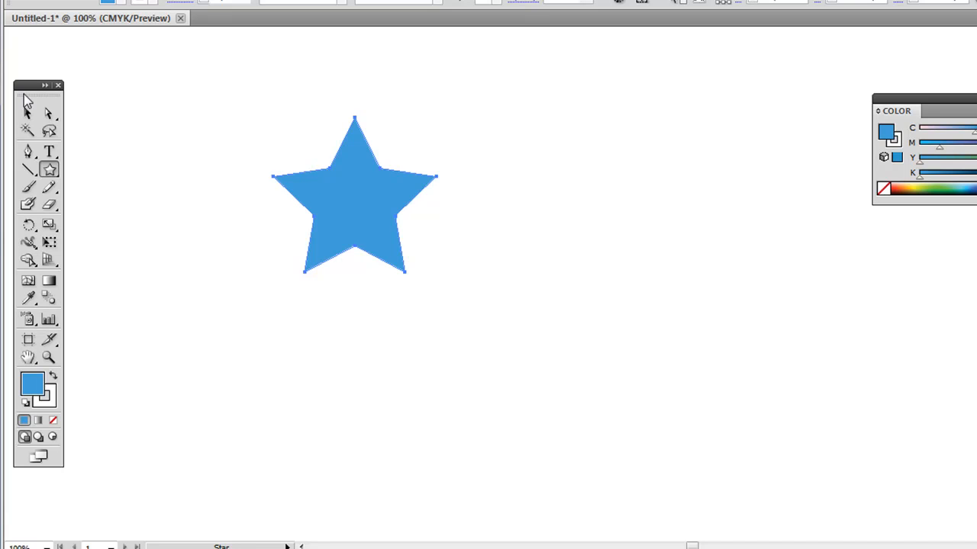
Cycle through Direct Selection, reshaping and Selection tools, then return to the Star Tool for a larger star
left_click(49, 115)
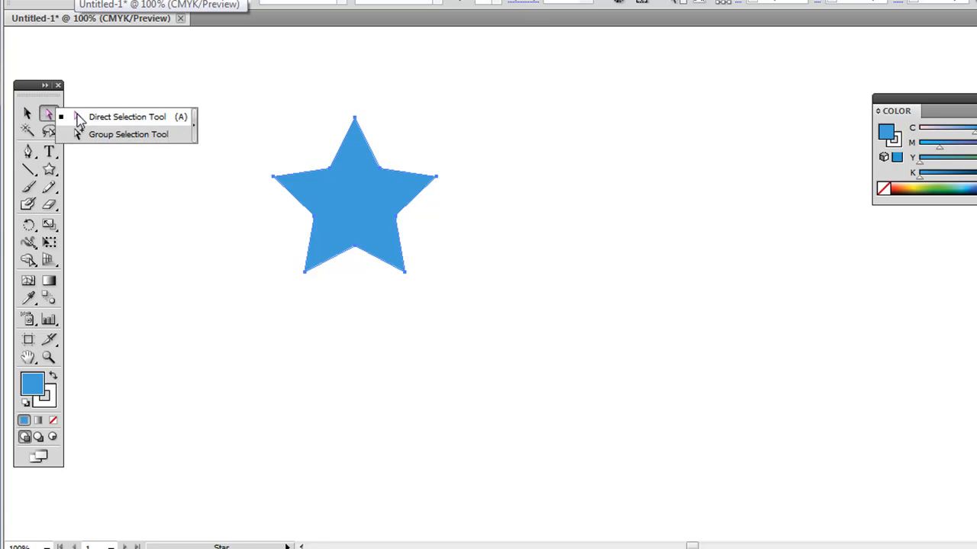
left_click(125, 116)
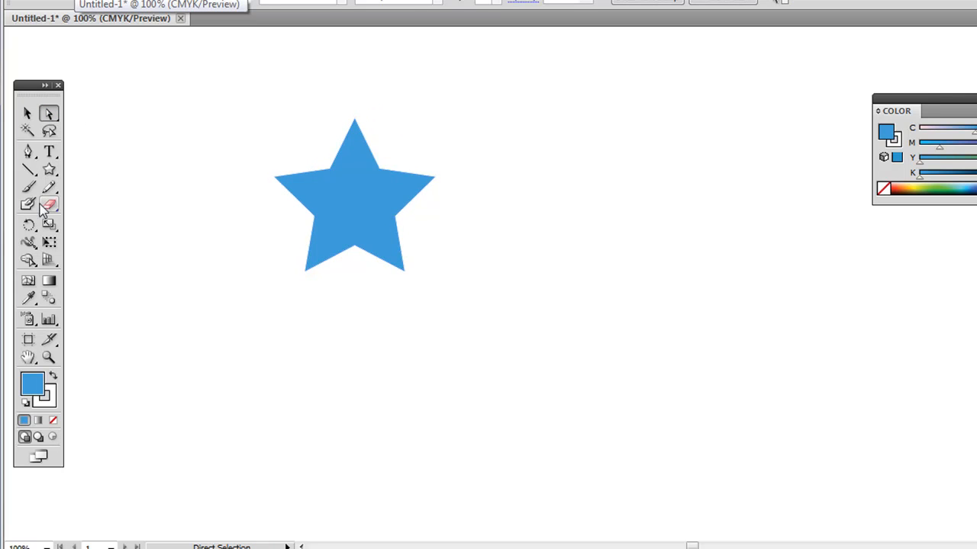
left_click(28, 243)
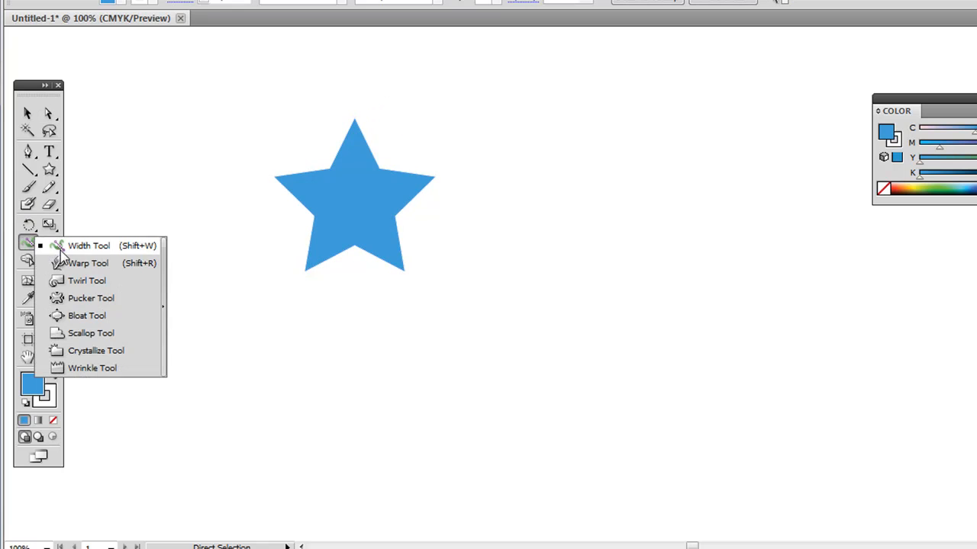
mouse_move(92, 297)
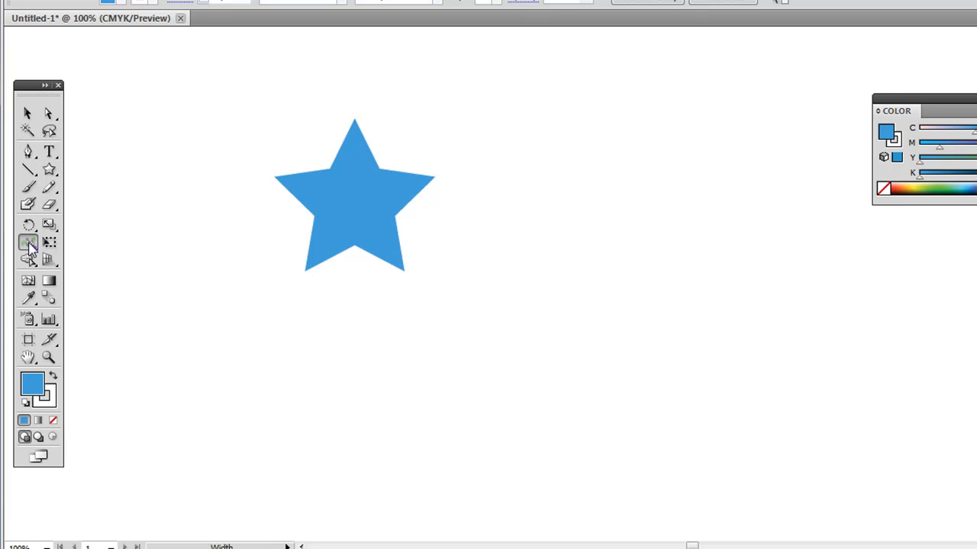
left_click(26, 113)
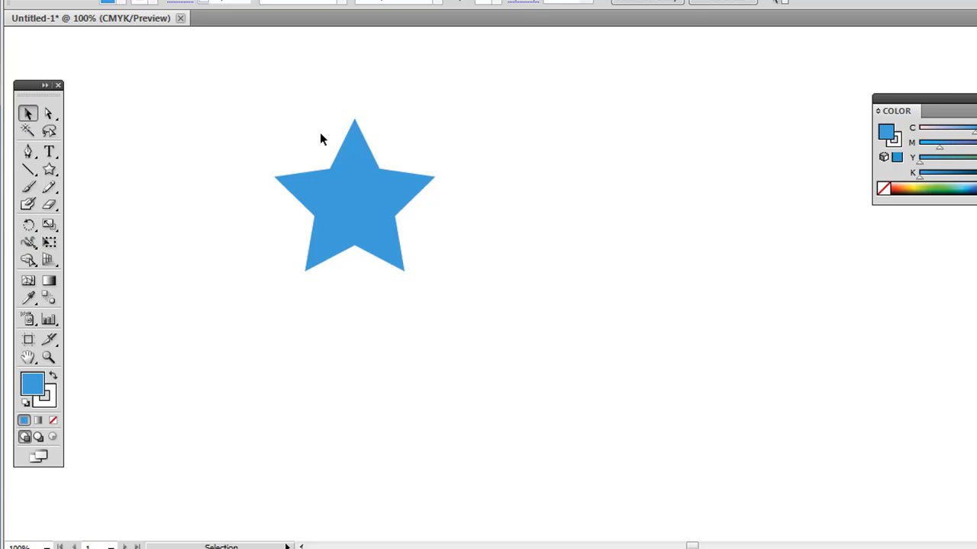
mouse_move(273, 166)
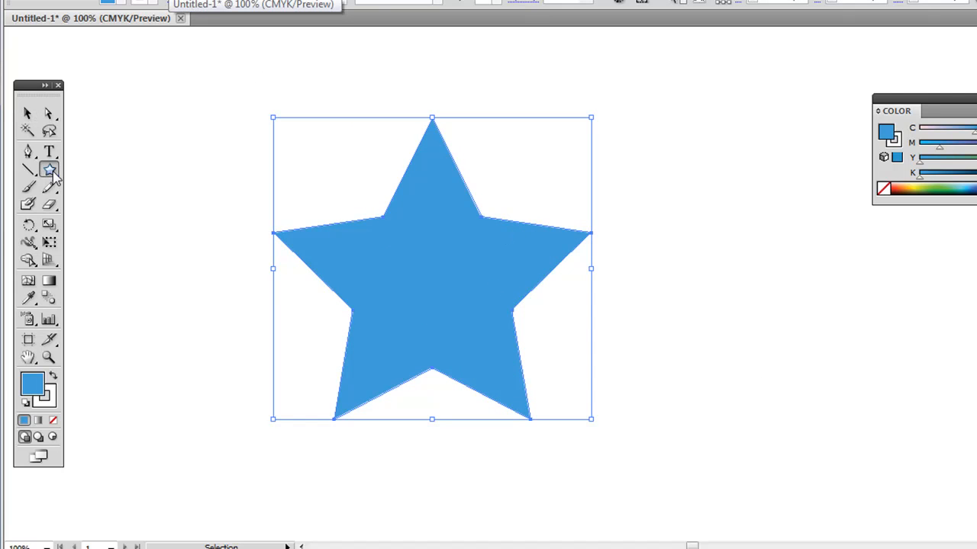
left_click(48, 169)
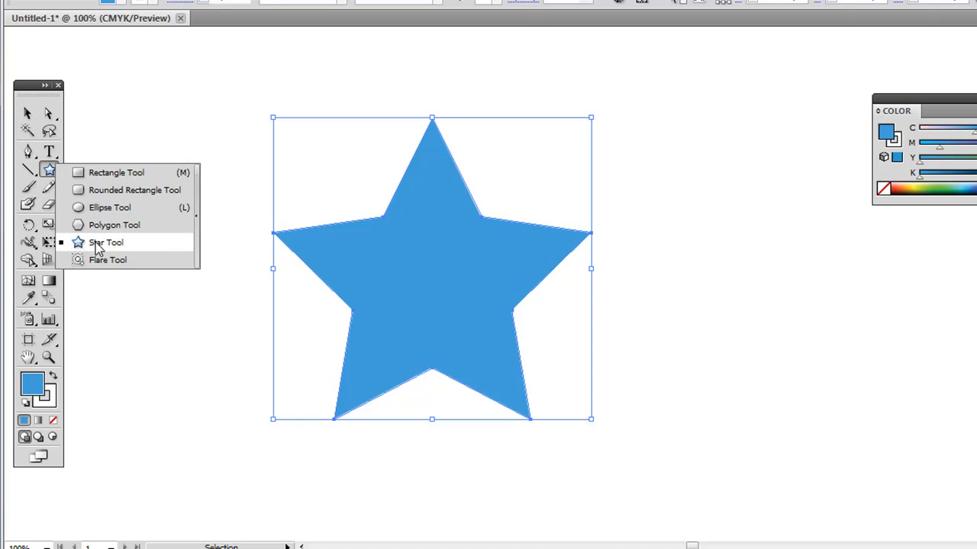
left_click(106, 241)
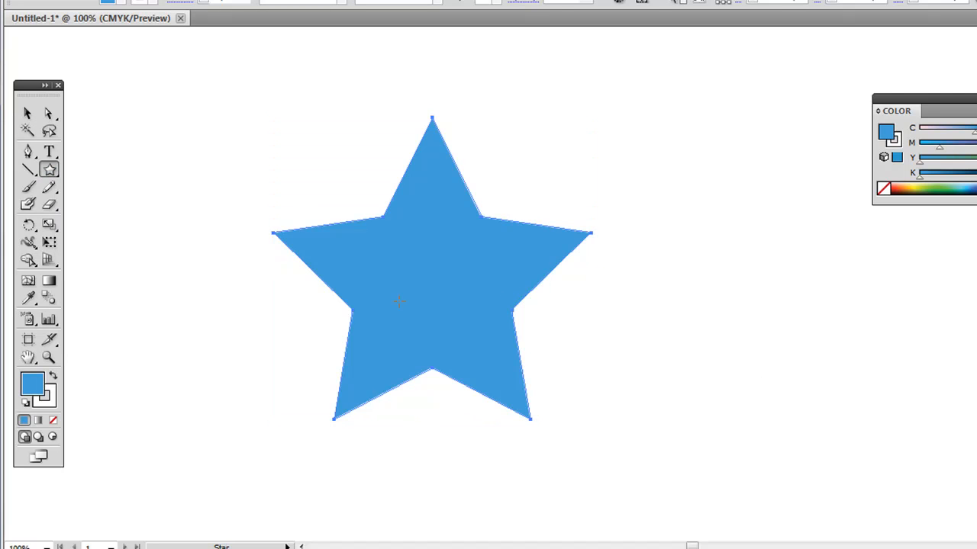
mouse_move(81, 177)
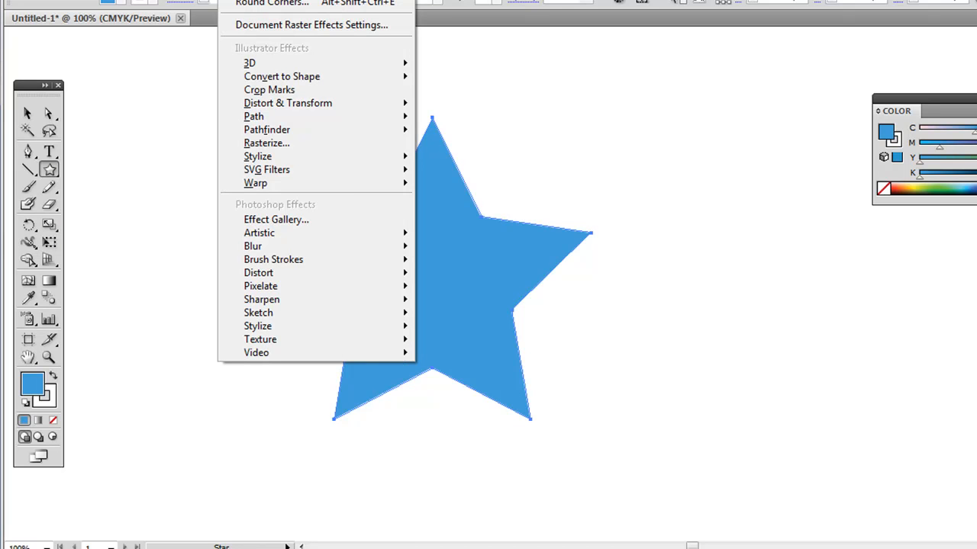
mouse_move(258, 156)
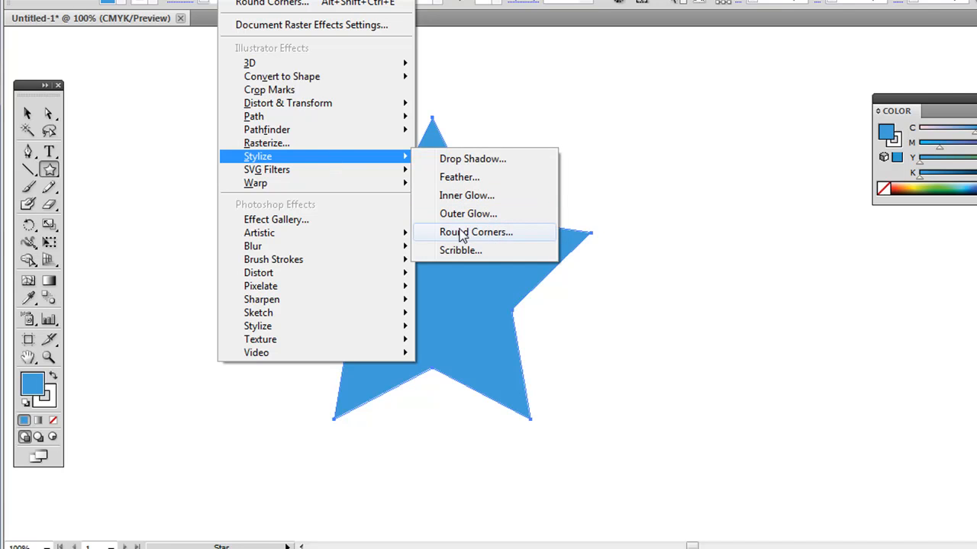
Apply Round Corners to the star with the radius value, previewed then confirmed, and drag the result aside
left_click(477, 232)
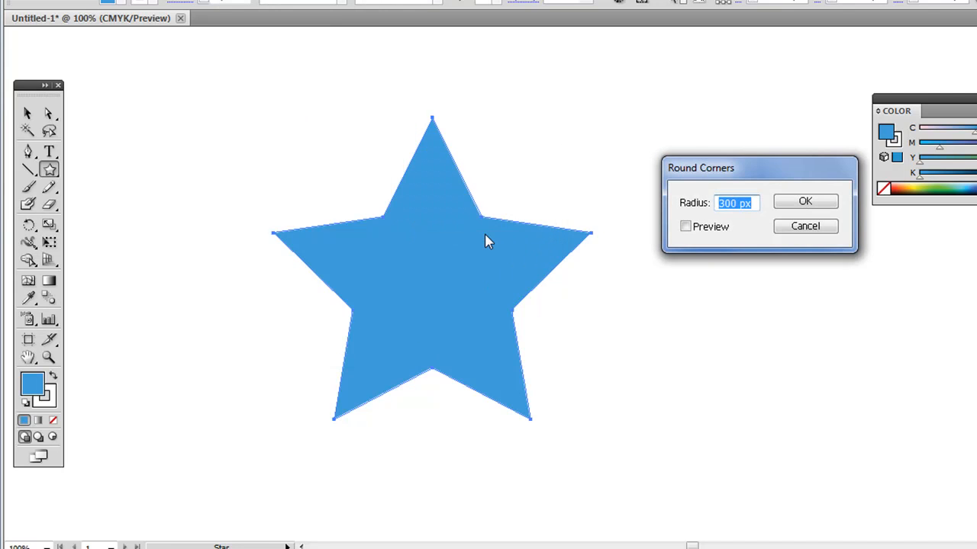
type("10")
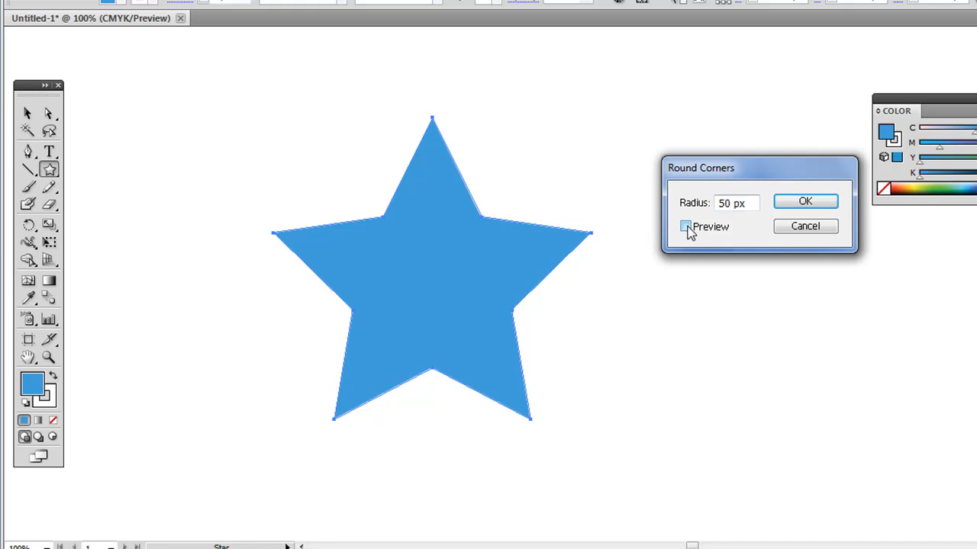
left_click(684, 226)
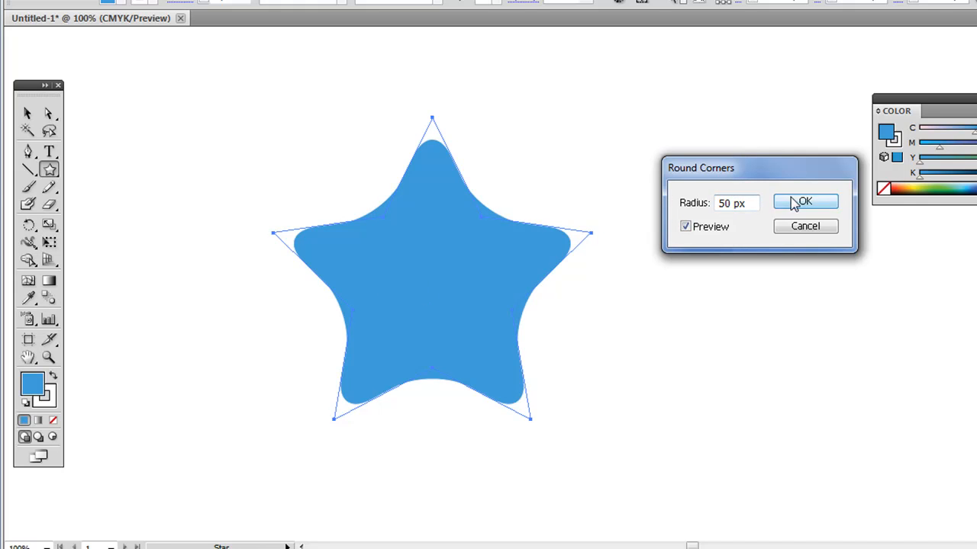
left_click(802, 202)
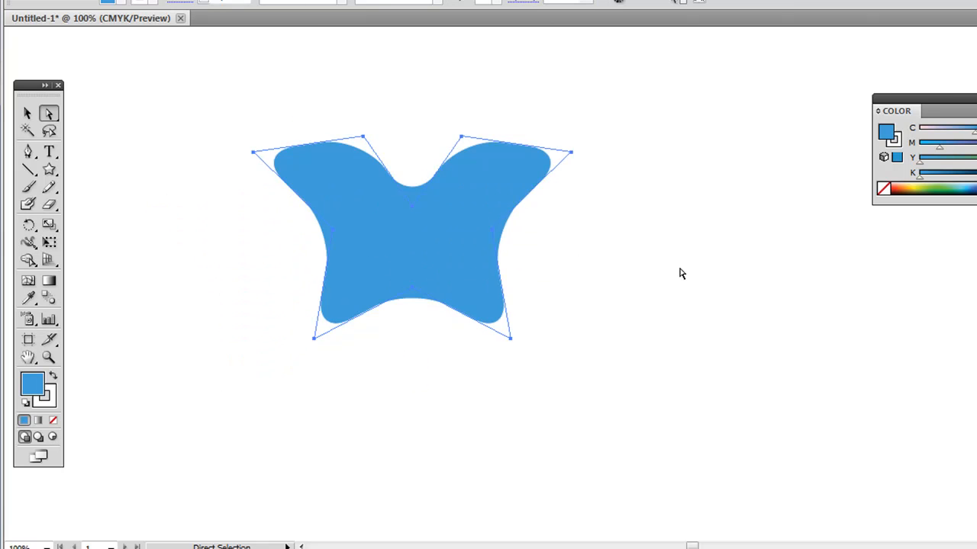
left_click_drag(412, 236, 267, 236)
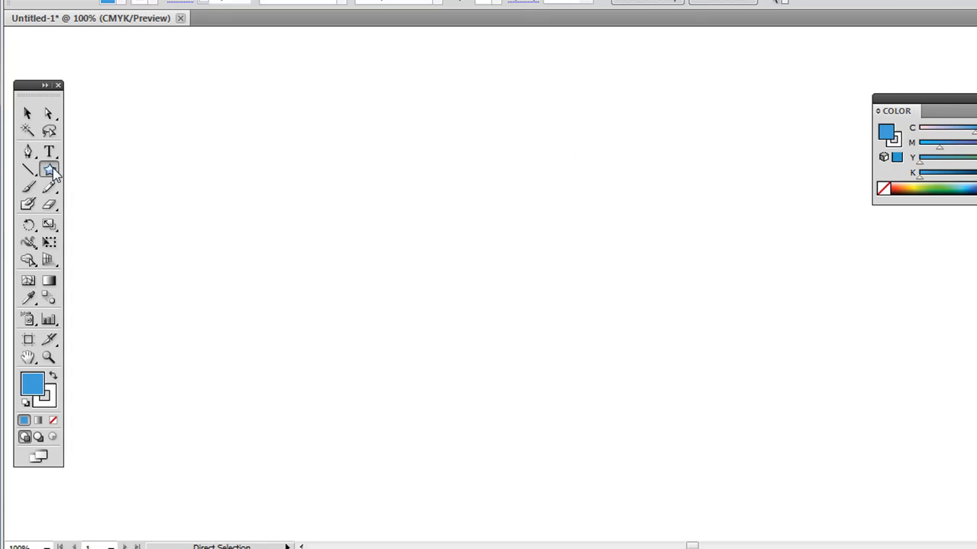
Draw a rectangle and apply Round Corners with Preview, then move it out of the way
left_click(49, 171)
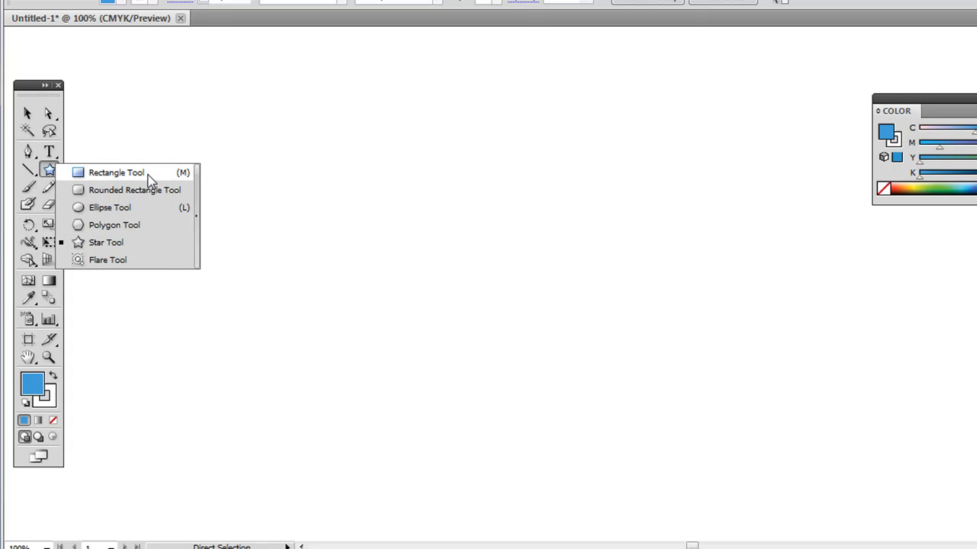
left_click(116, 173)
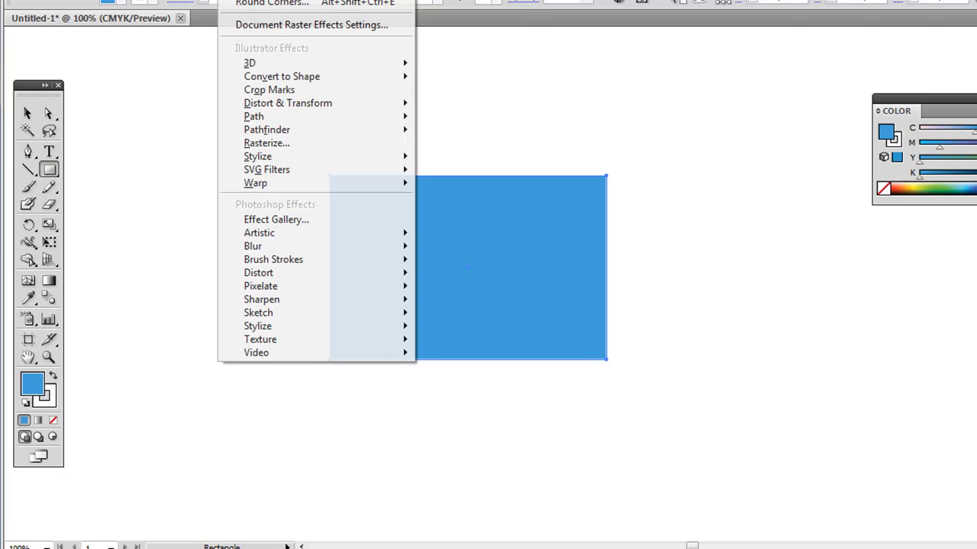
mouse_move(258, 156)
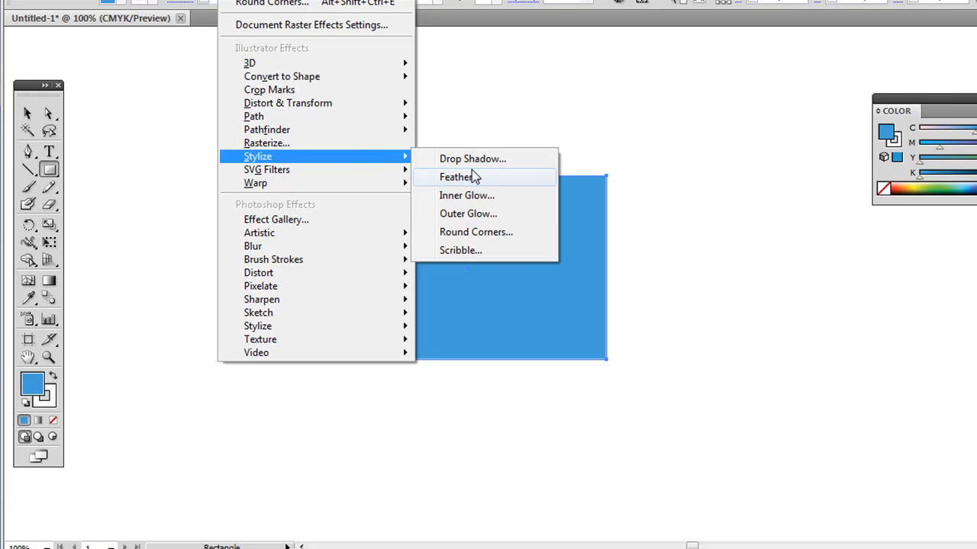
left_click(476, 232)
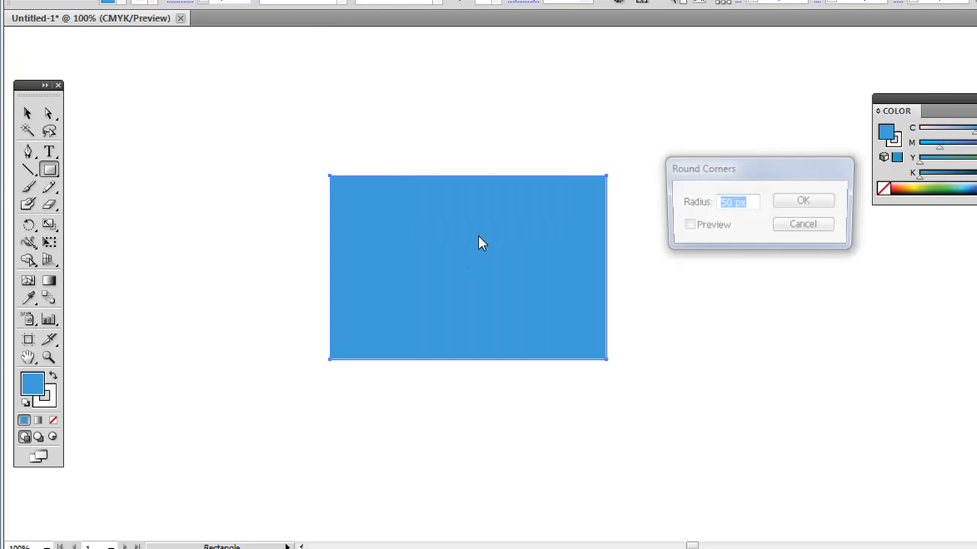
left_click(685, 225)
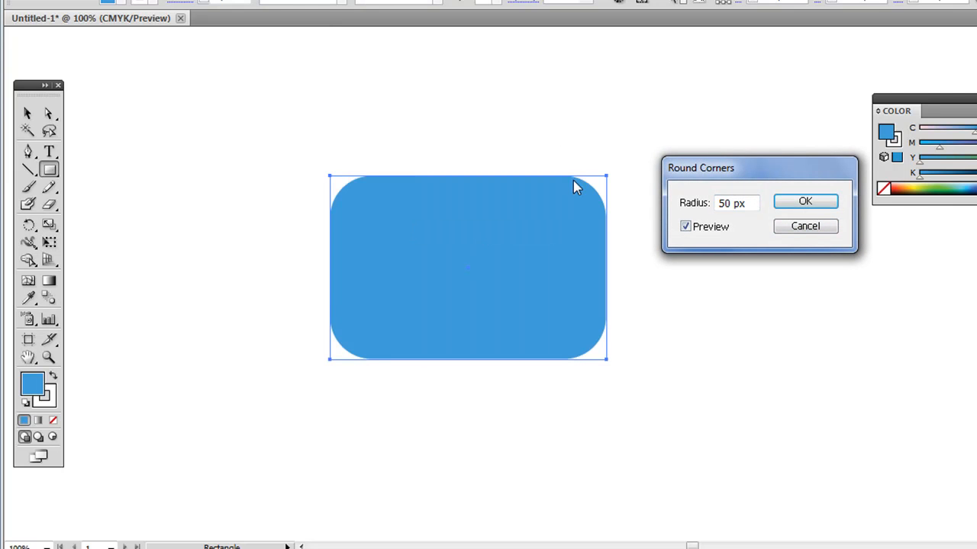
mouse_move(613, 226)
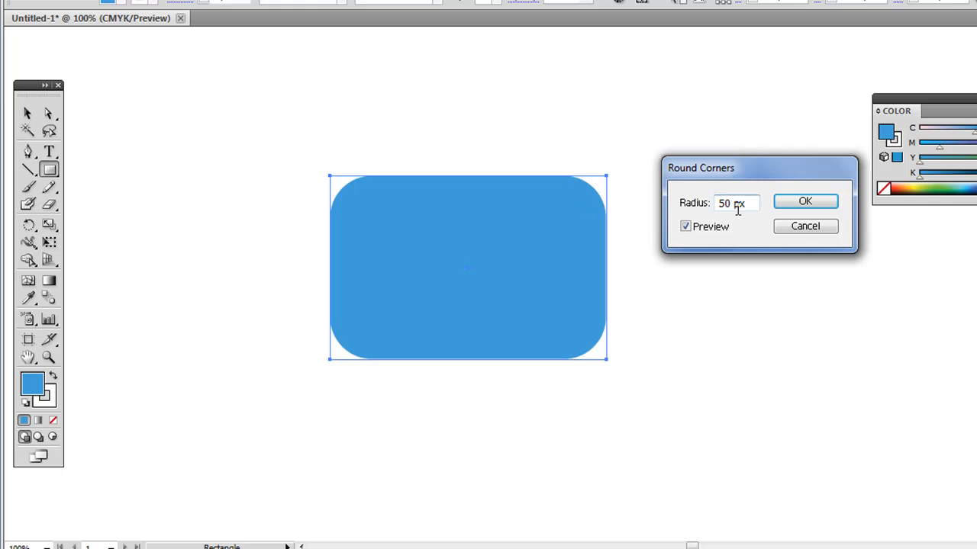
left_click(804, 201)
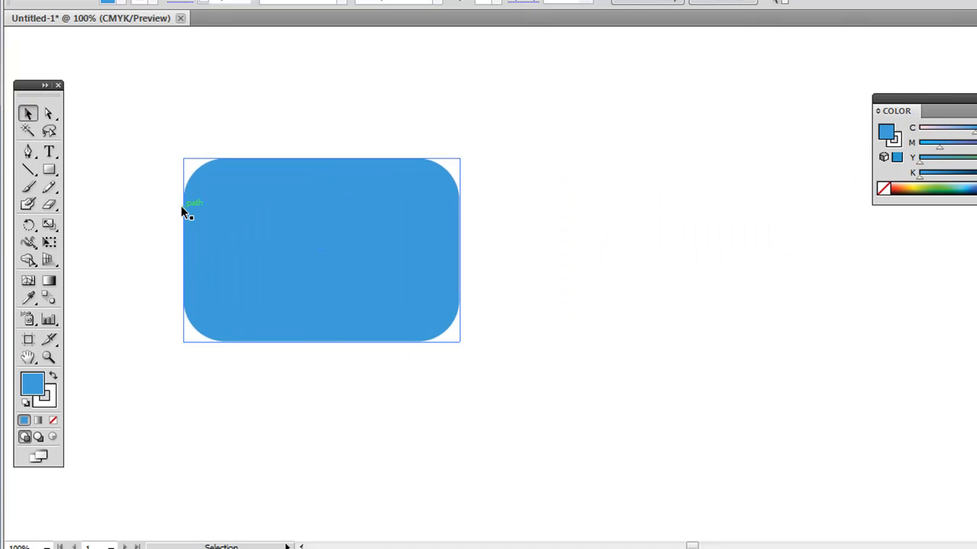
left_click(214, 3)
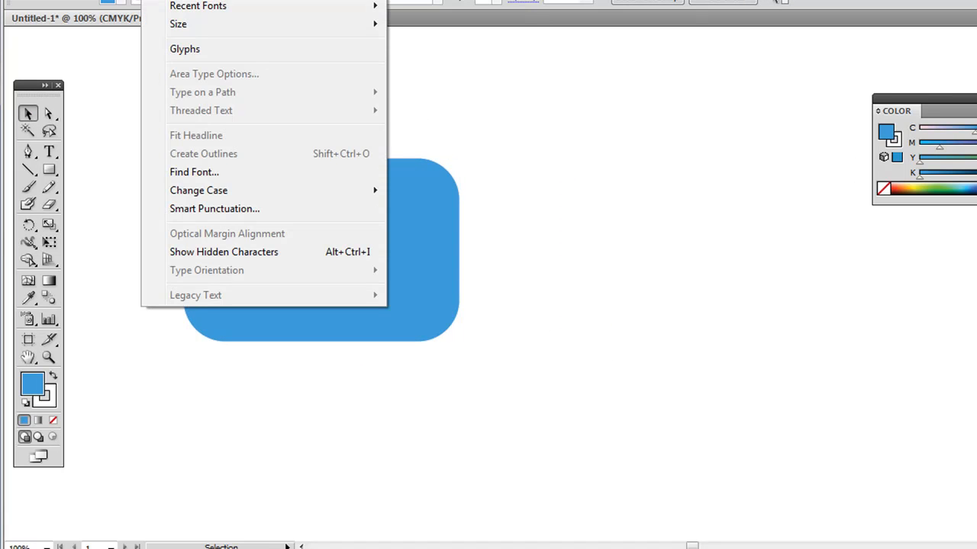